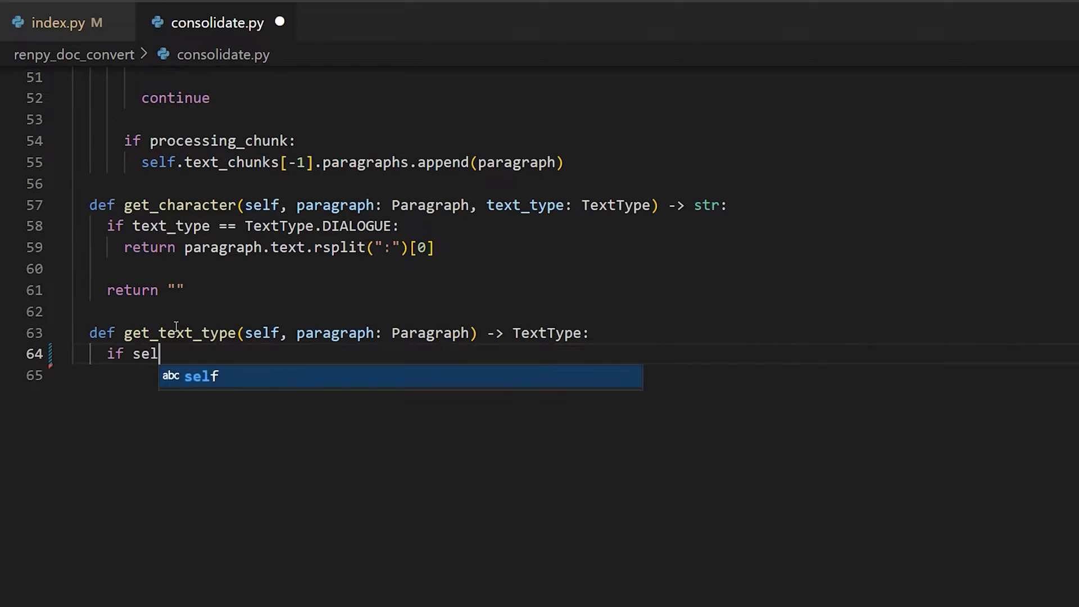
Step: Add 'if self.is_dialogue(paragraph.text):' as the first check in get_text_type
{"action": "type", "text": "f.is_dialogue(paragraph.text):"}
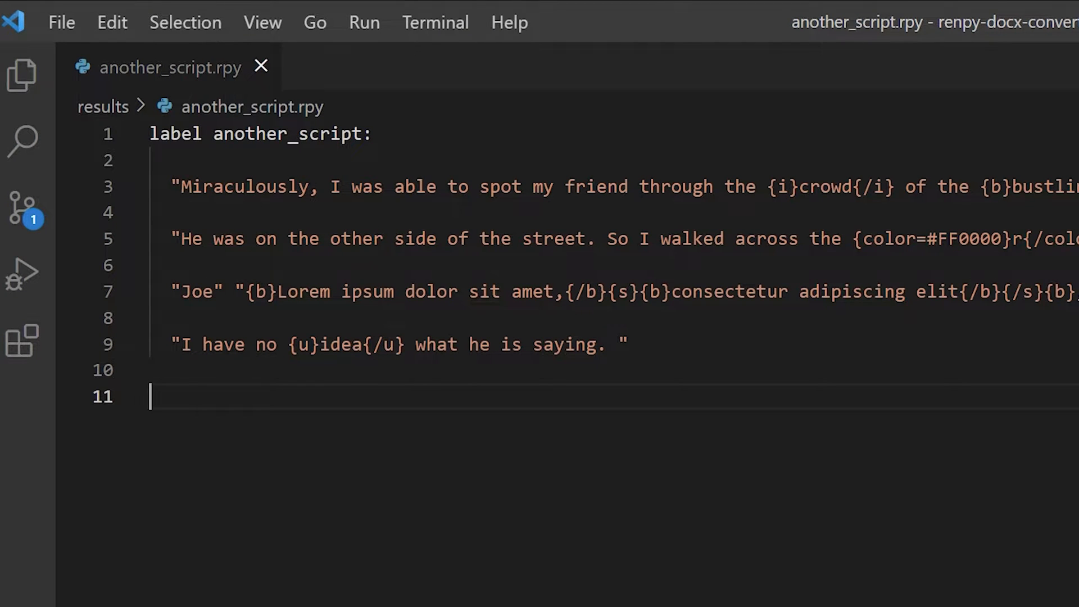
Step: Scroll right through the get_text_type if/elif/else chain in consolidate.py
{"action": "scroll", "scroll_direction": "right", "scroll_amount": 3}
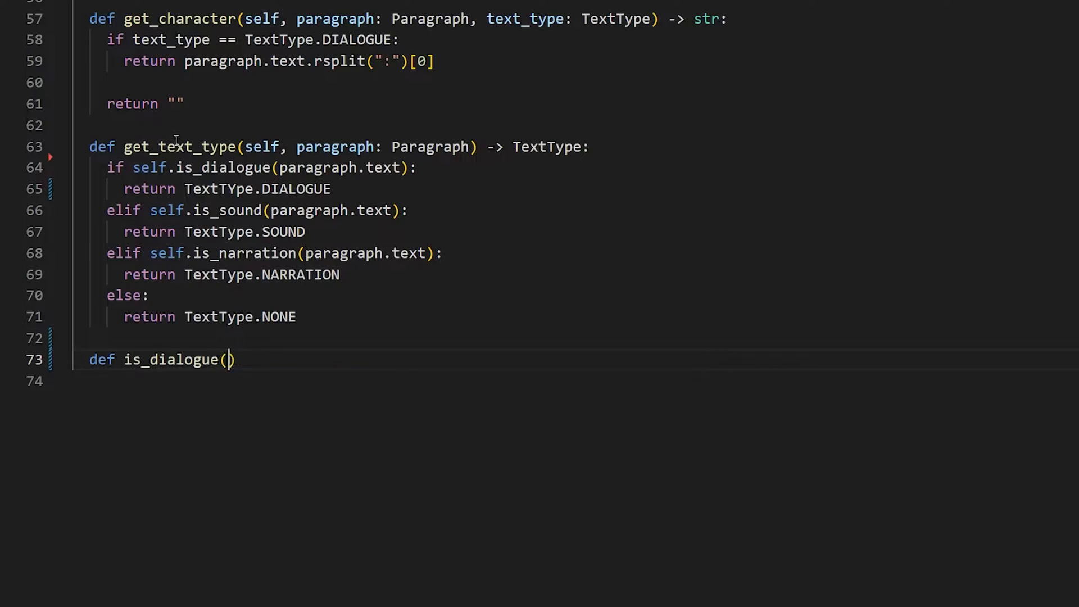
Step: Give is_dialogue the signature (self, text: str) -> bool
{"action": "type", "text": "self, text : str) -> bool:"}
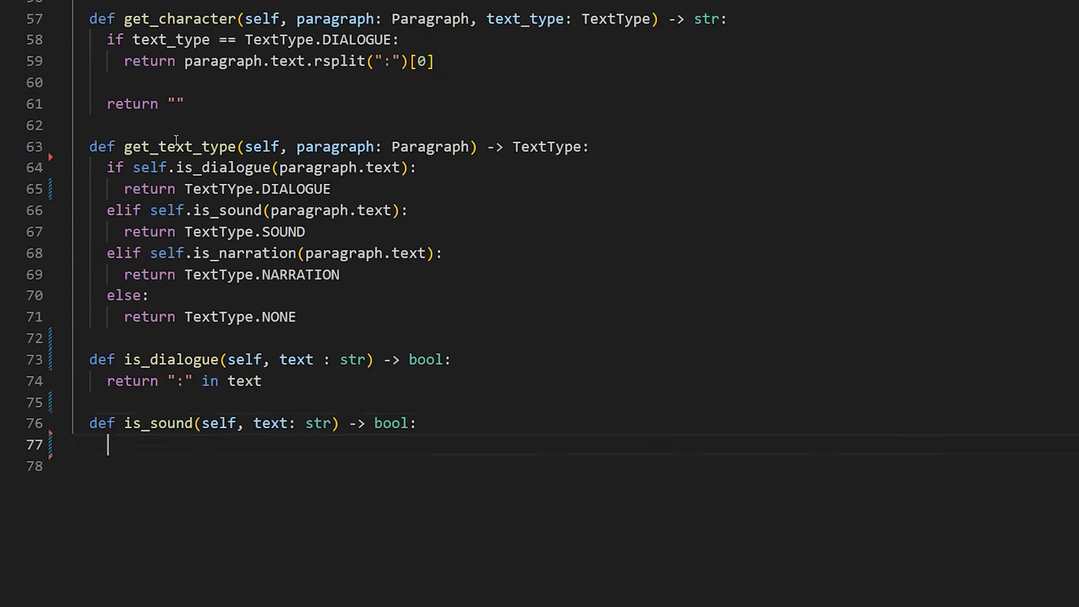
Step: Return '"*" in text' from is_sound and add is_narration(self, text: str) -> bool
{"action": "type", "text": "return \"*\" in text"}
{"action": "type", "text": "def is_narration(self, text: "}
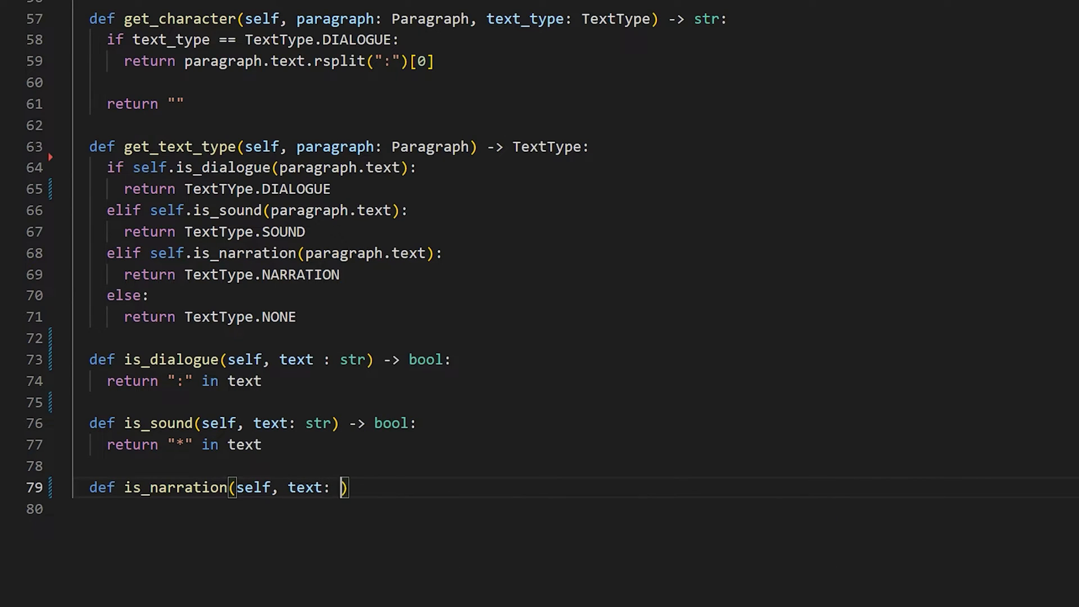
{"action": "type", "text": "str) -> bool:"}
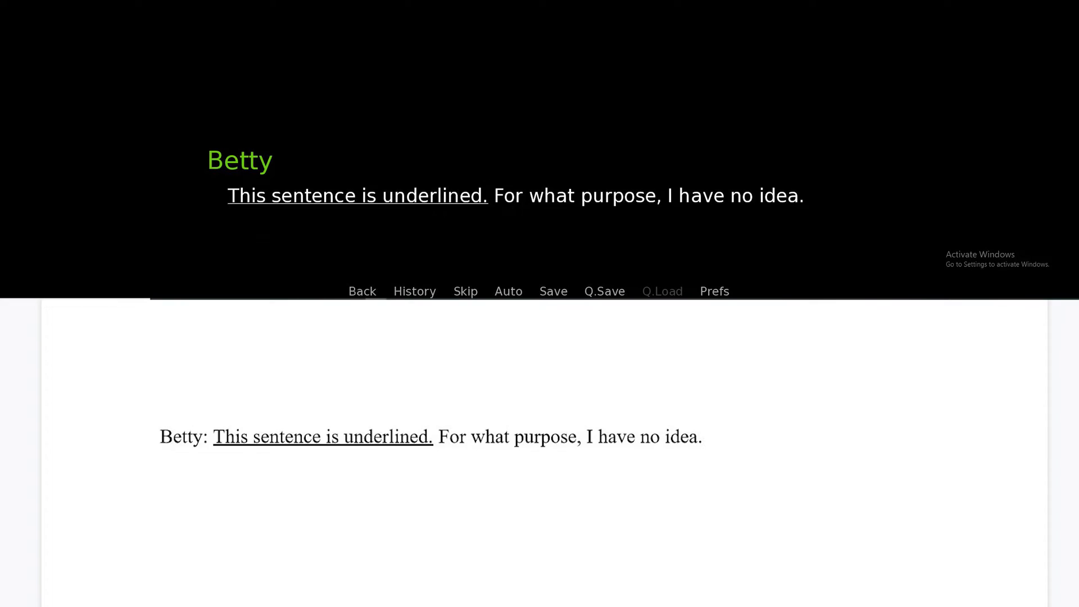
{"action": "left_click", "coordinate": [536, 206]}
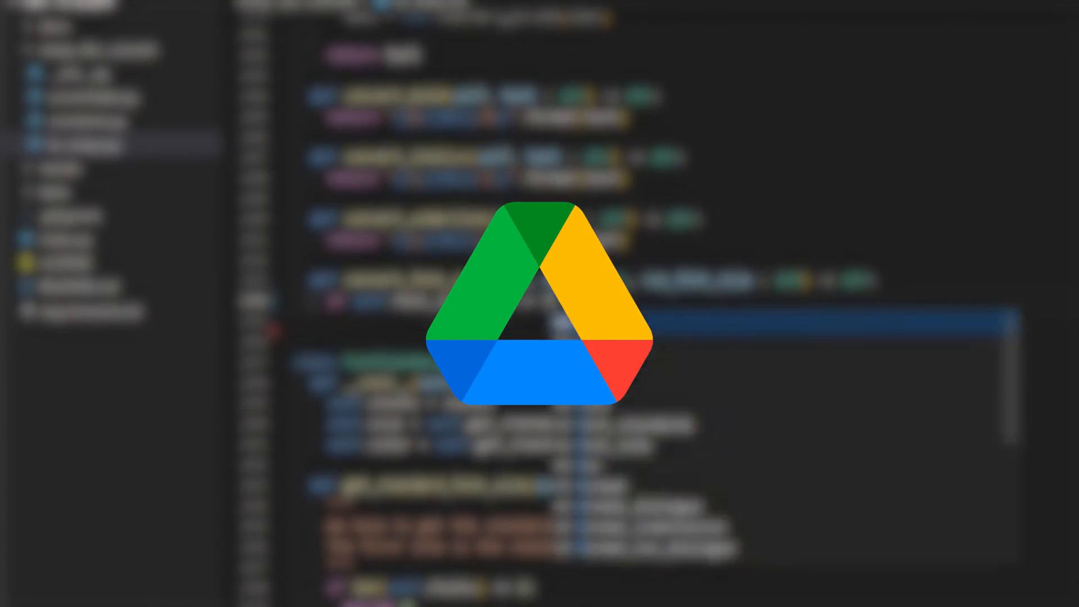
Step: Compute diff from font_stds.size, return the size-tagged .format(diff, text), and begin convert_font_color
{"action": "type", "text": "diff = run_font_size - self.font"}
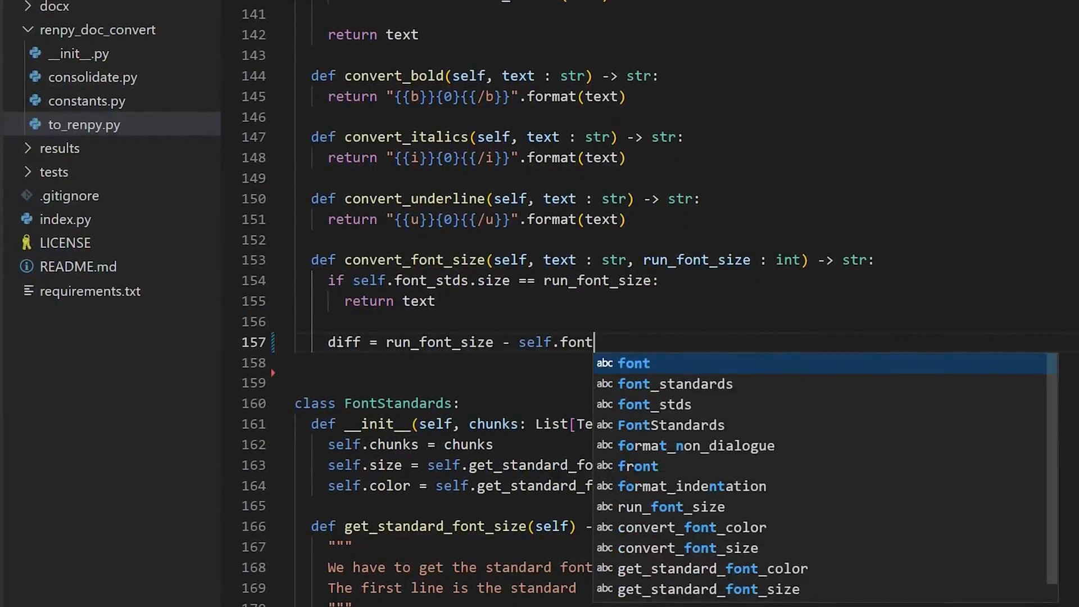
{"action": "type", "text": "_stds.size"}
{"action": "type", "text": "return \"{{size=+{0}}}{1}{{/"}
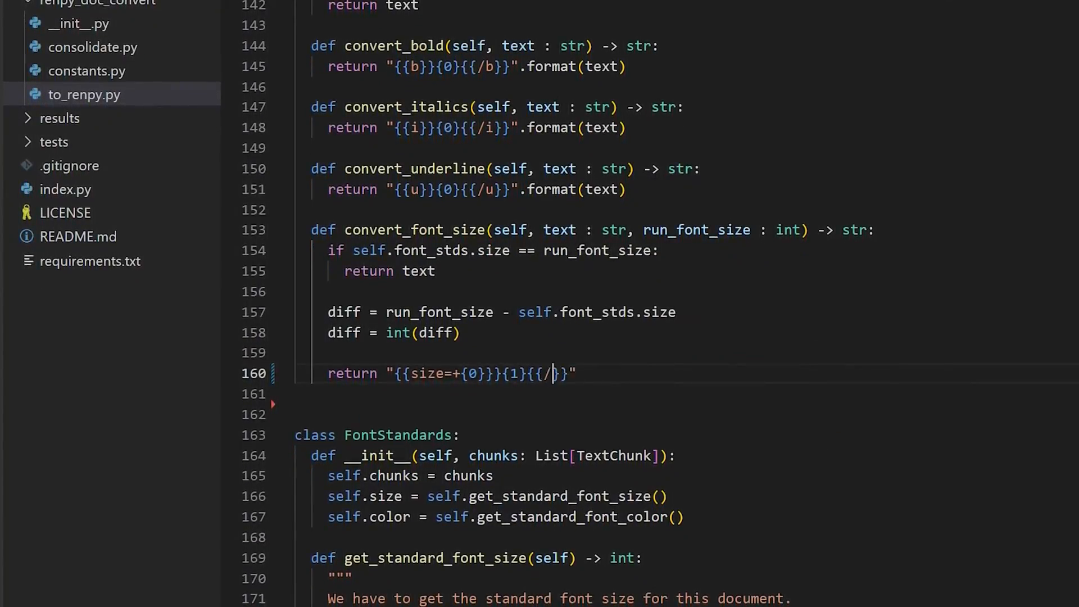
{"action": "type", "text": "size}}\".format(diff, text)"}
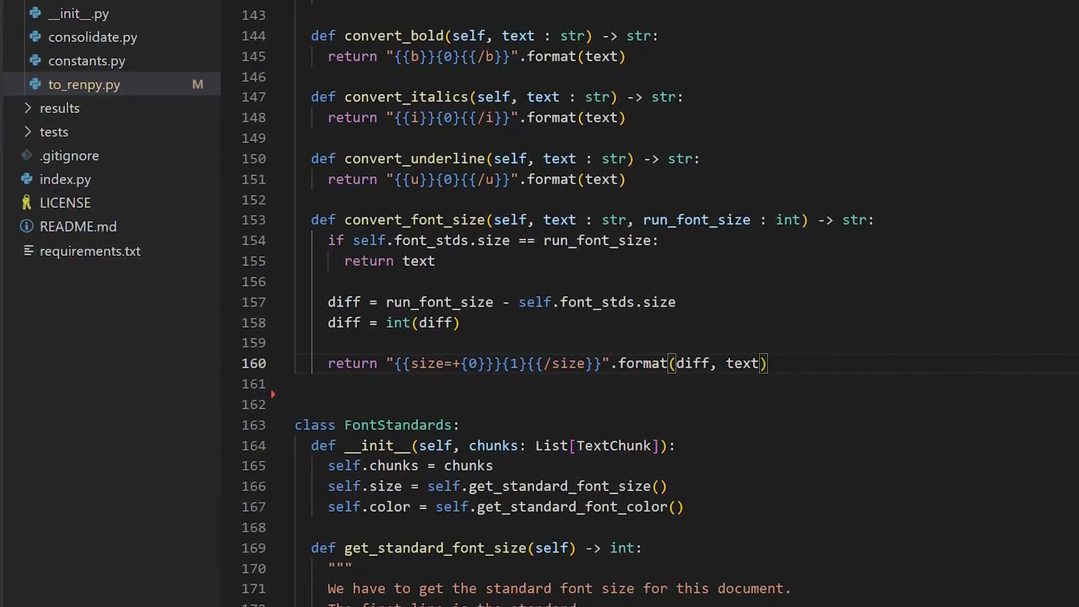
{"action": "type", "text": "def convert_font_color(self, text : str, color: RGBColor):"}
{"action": "type", "text": "return \"{{color={0}}}{1}{"}
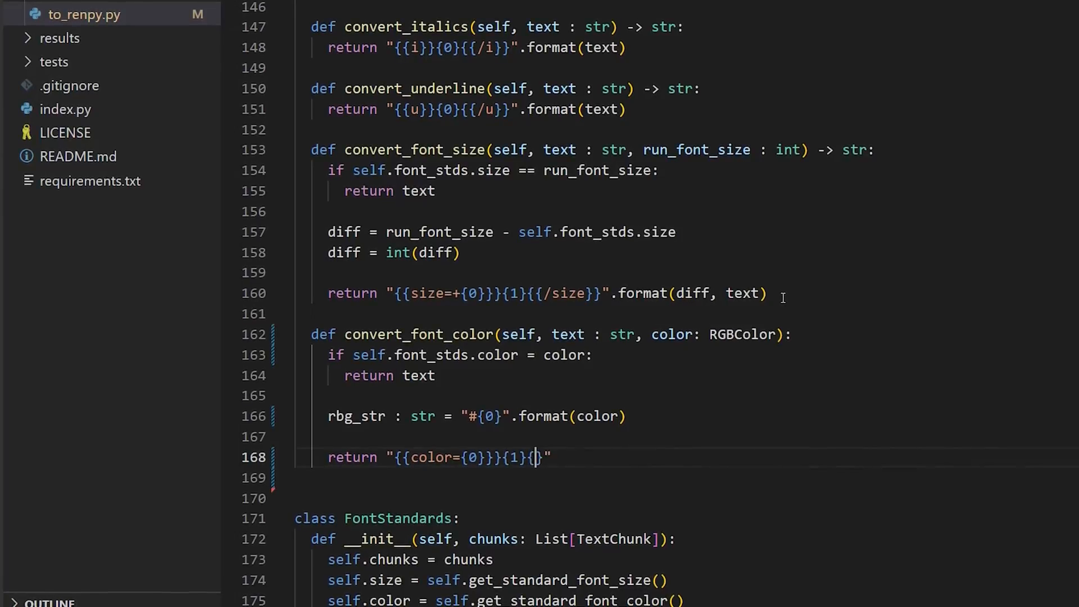
Step: Return the {/color} string with .format(rgb_str, text), then start convert_strike returning '{{s}}'
{"action": "type", "text": "{/color}}\".format(rgb_str,"}
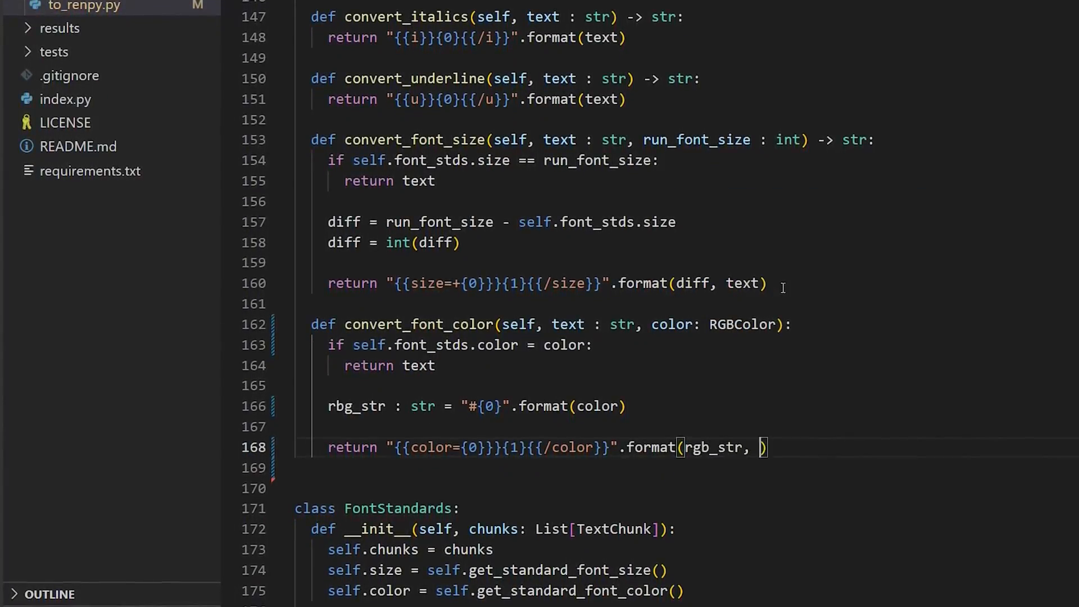
{"action": "type", "text": "text)"}
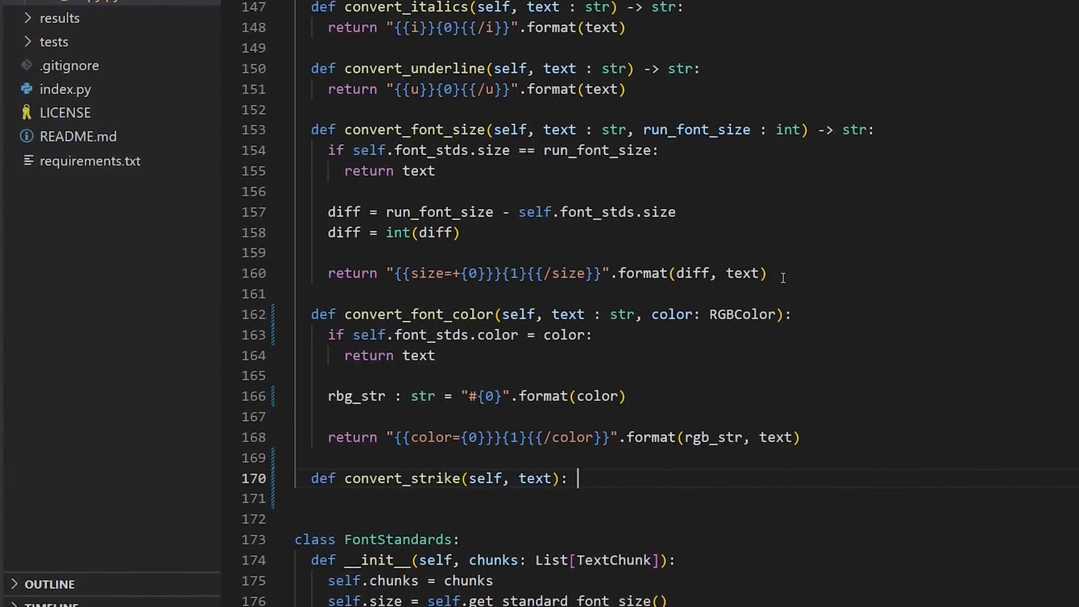
{"action": "type", "text": "return \"{{s}}\""}
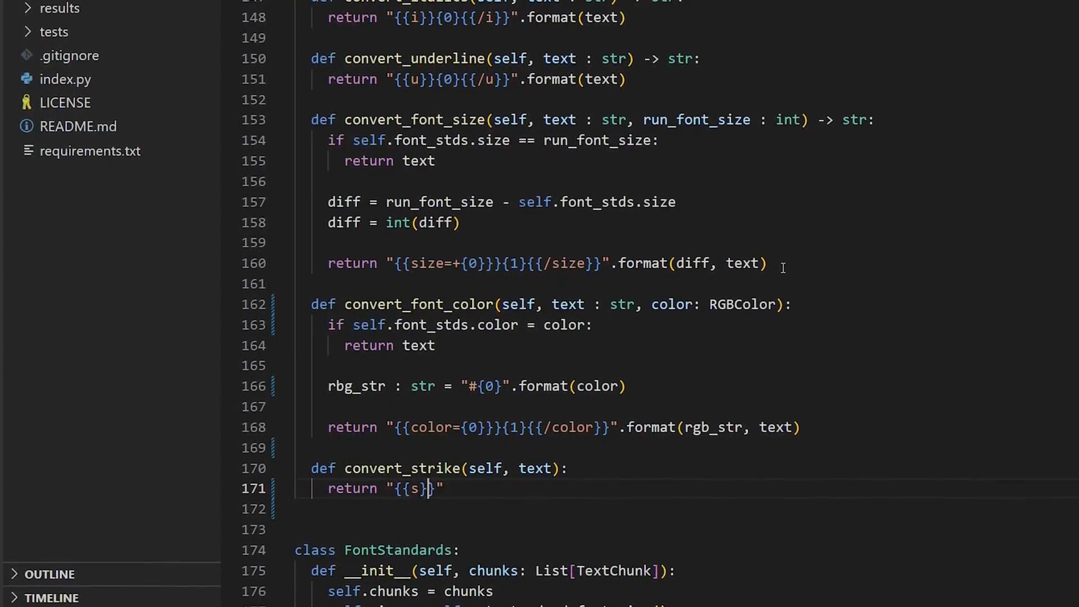